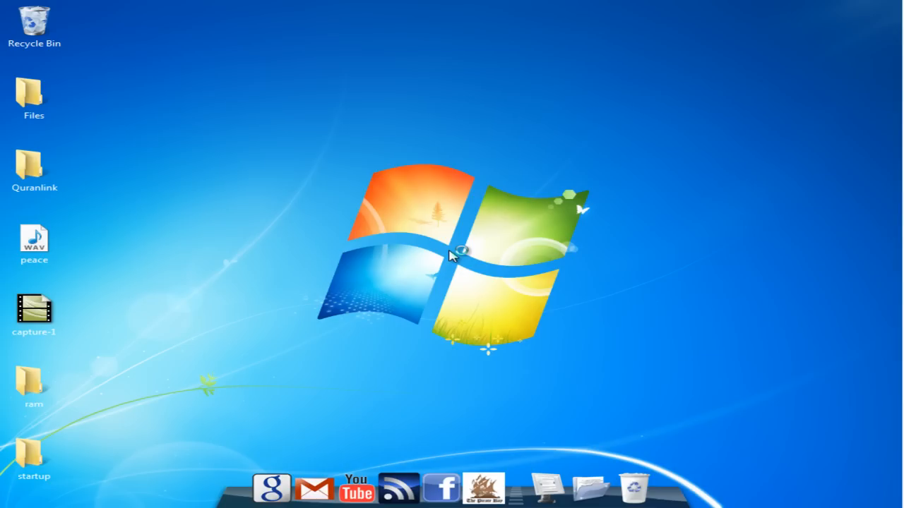
pyautogui.moveTo(452, 255)
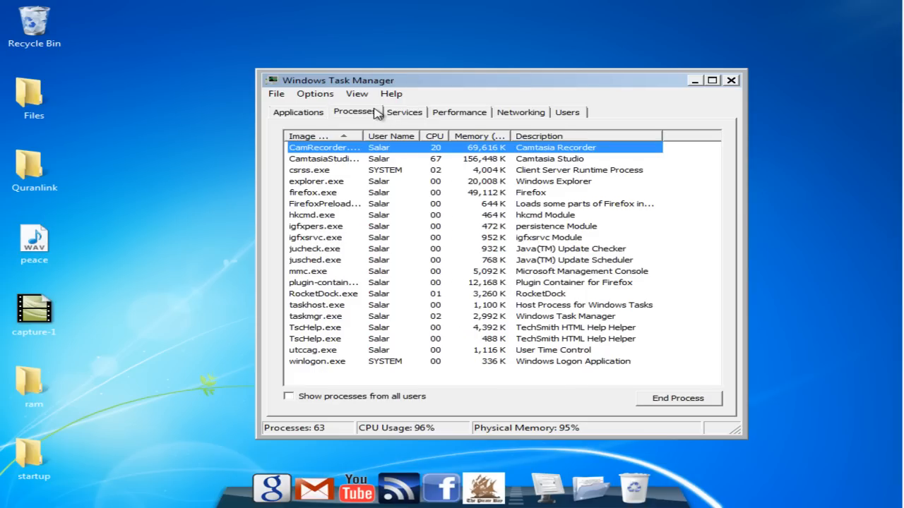
pyautogui.moveTo(346, 259)
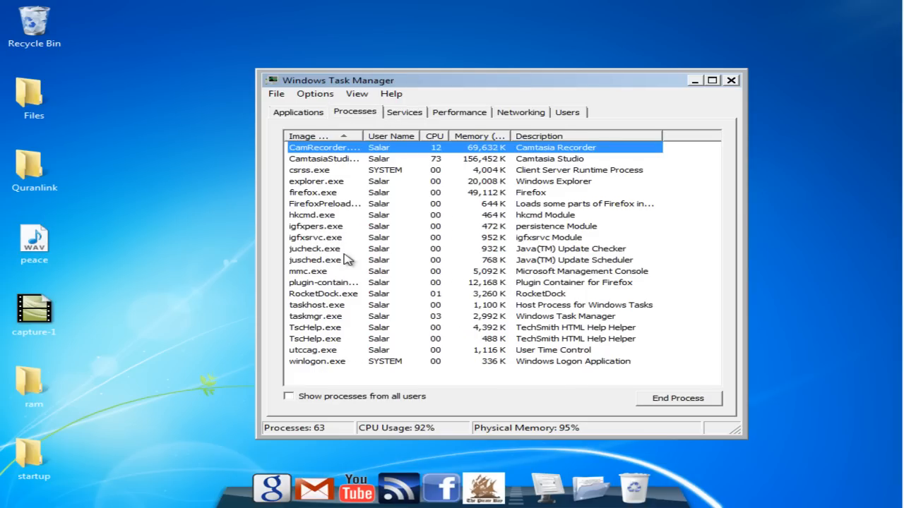
# Review the system services list in Task Manager, then close Task Manager
pyautogui.click(404, 112)
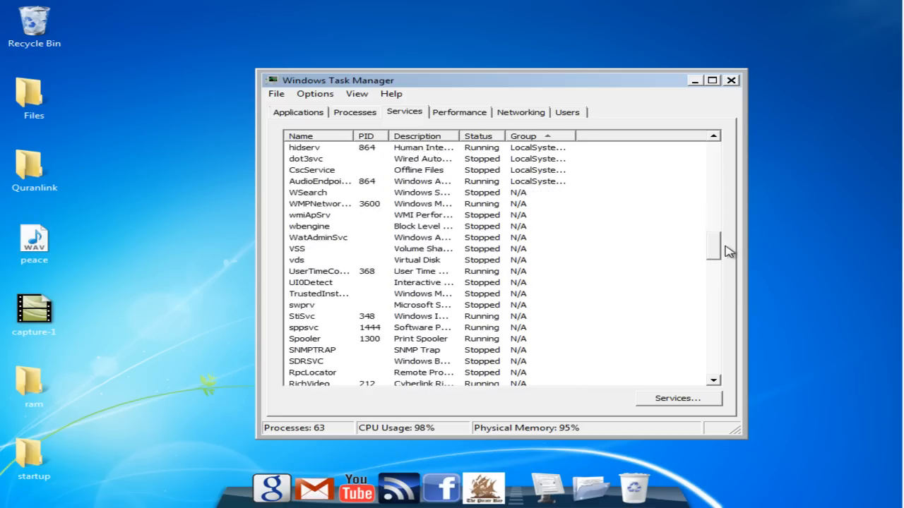
pyautogui.scroll(-3)
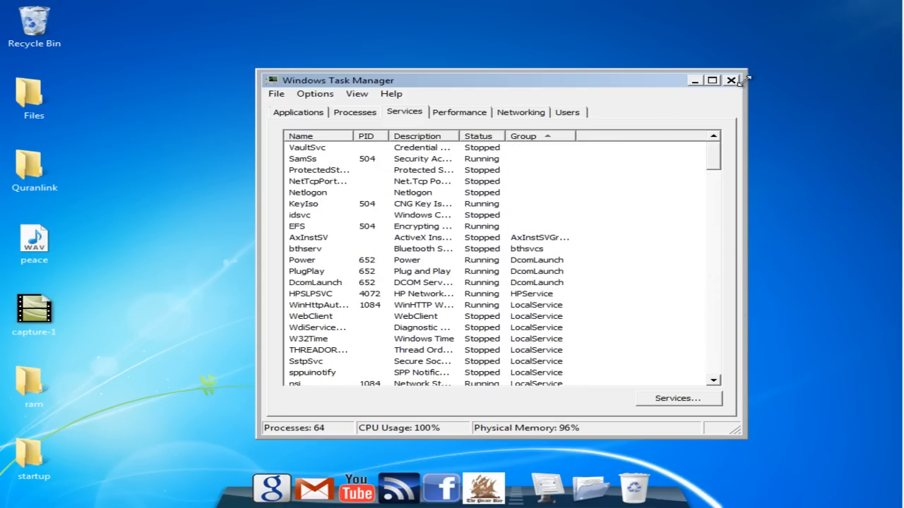
pyautogui.click(731, 79)
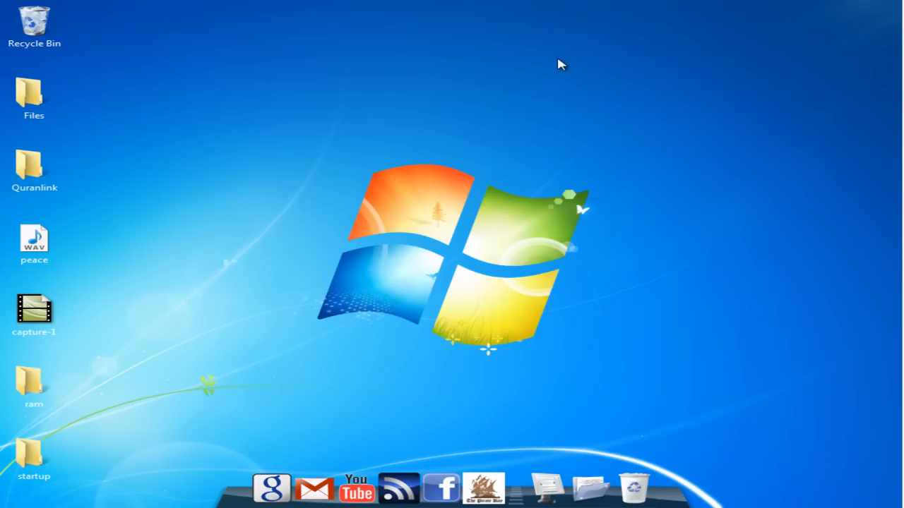
pyautogui.moveTo(549, 80)
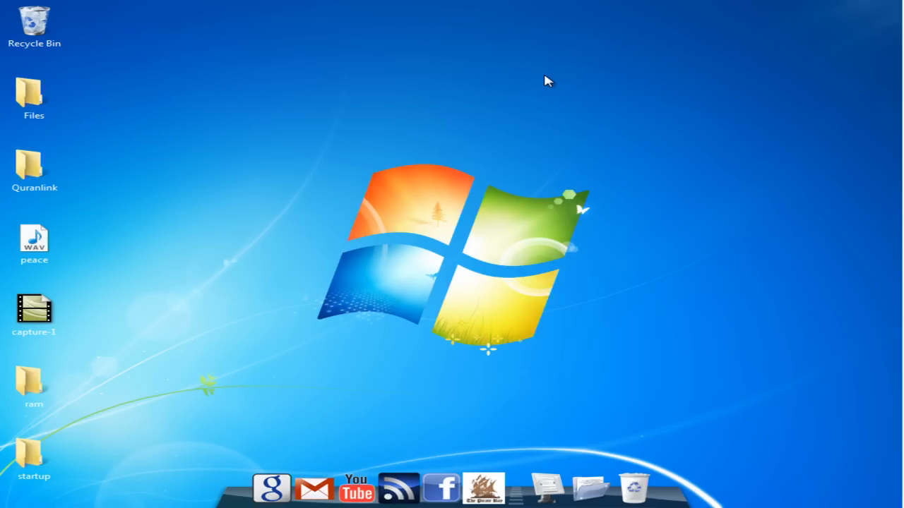
pyautogui.moveTo(815, 6)
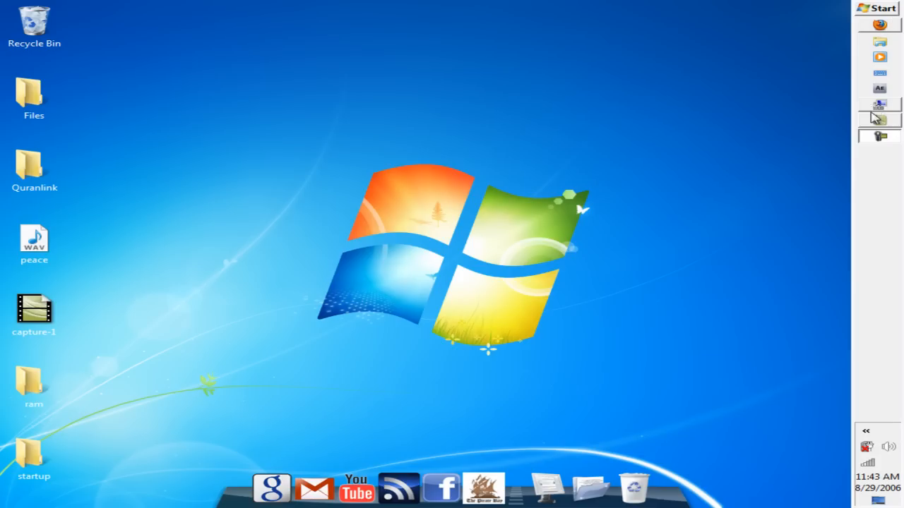
# From the Start menu, open the Computer entry's options to launch Manage
pyautogui.click(876, 8)
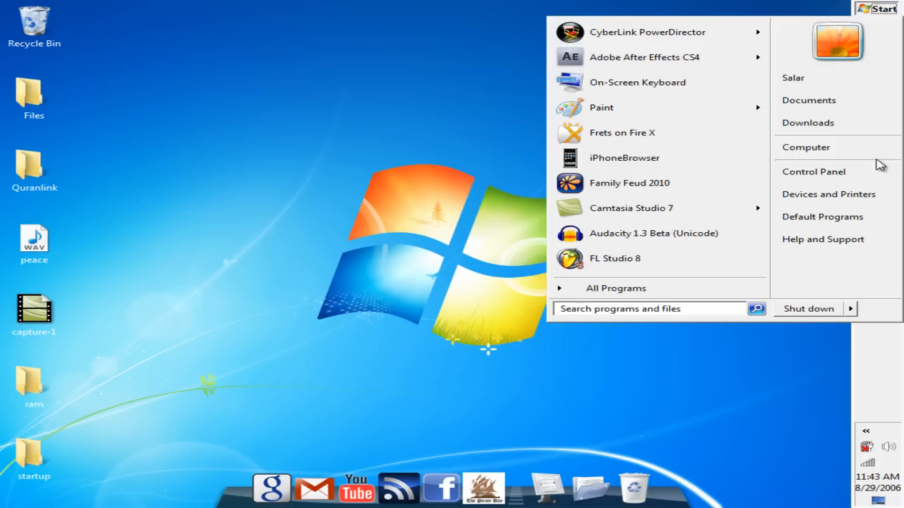
pyautogui.rightClick(806, 147)
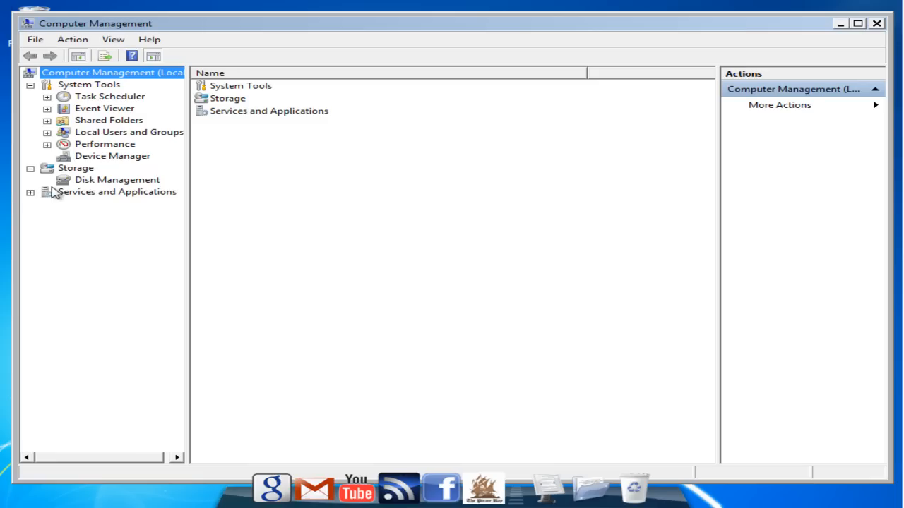
# Under Services and Applications, find Windows Search in Services and open its properties
pyautogui.click(31, 192)
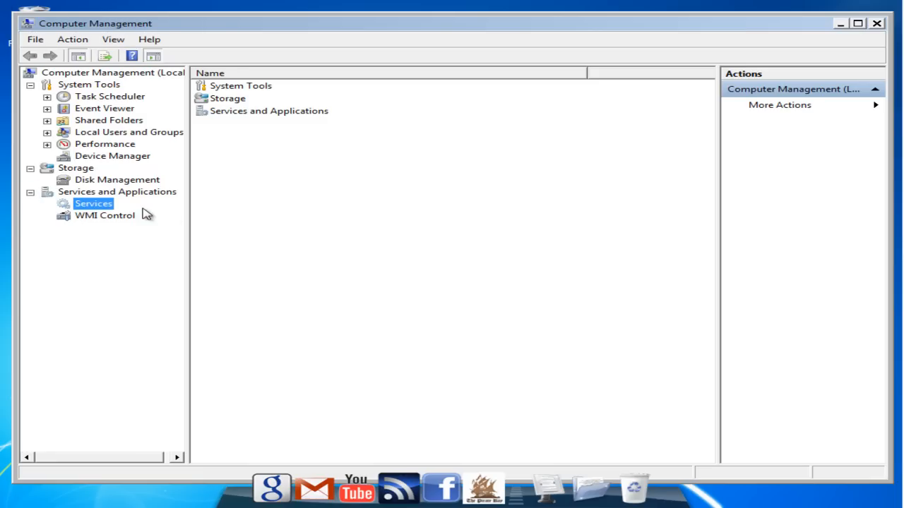
pyautogui.click(92, 203)
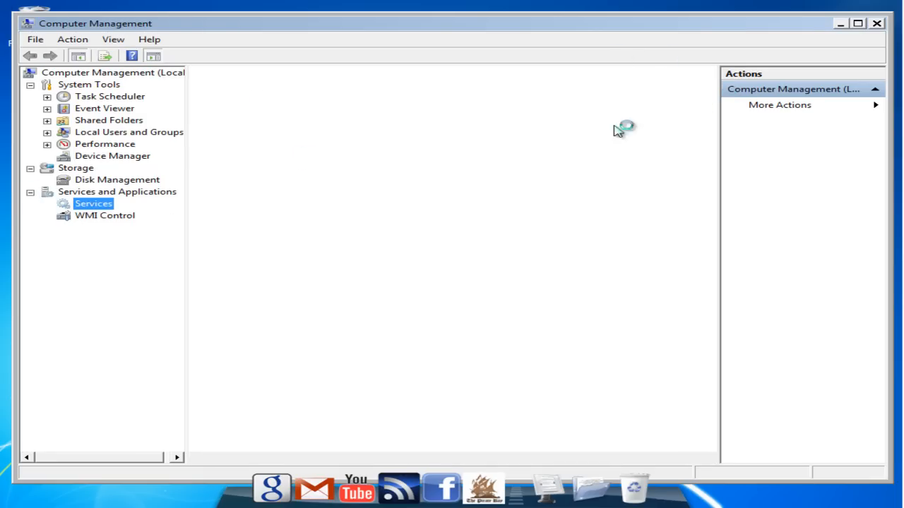
pyautogui.moveTo(625, 181)
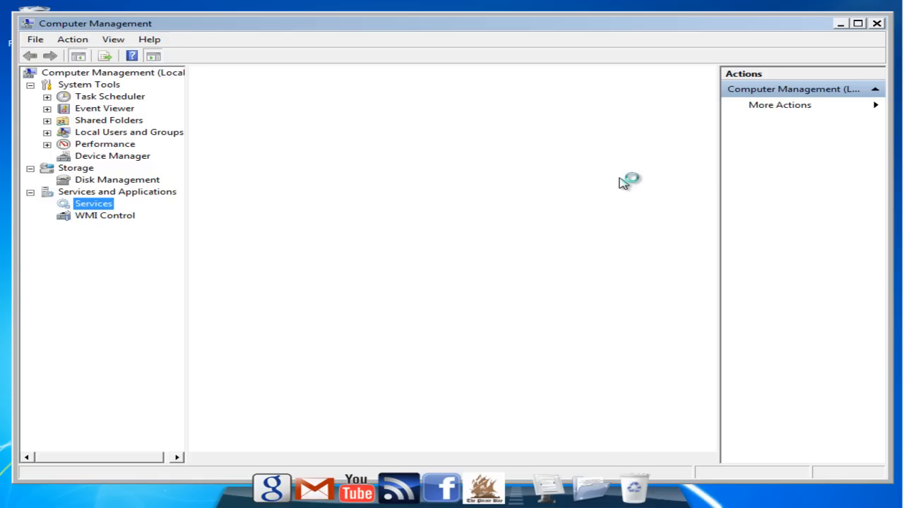
pyautogui.click(93, 203)
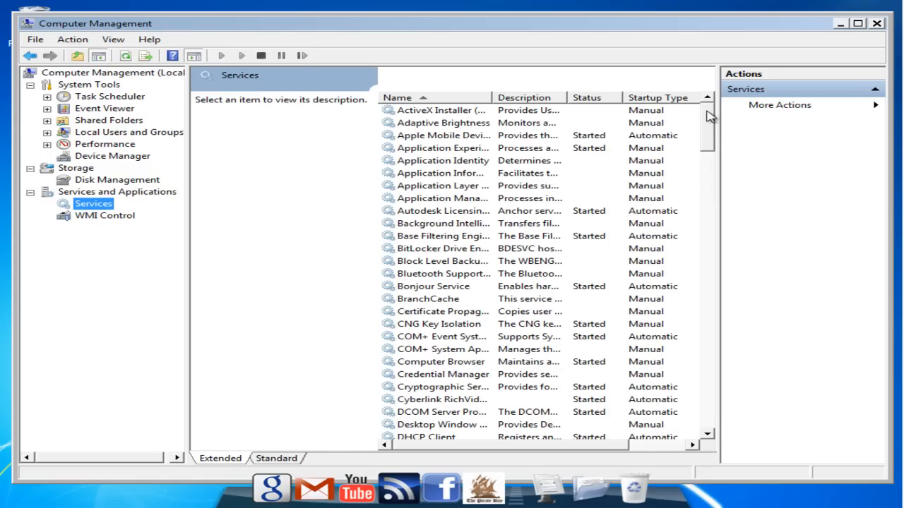
pyautogui.scroll(-3)
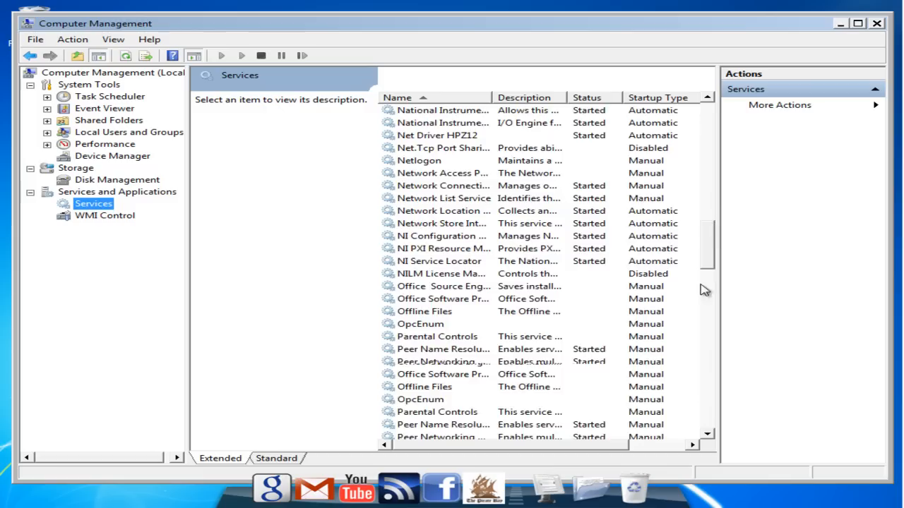
pyautogui.scroll(-3)
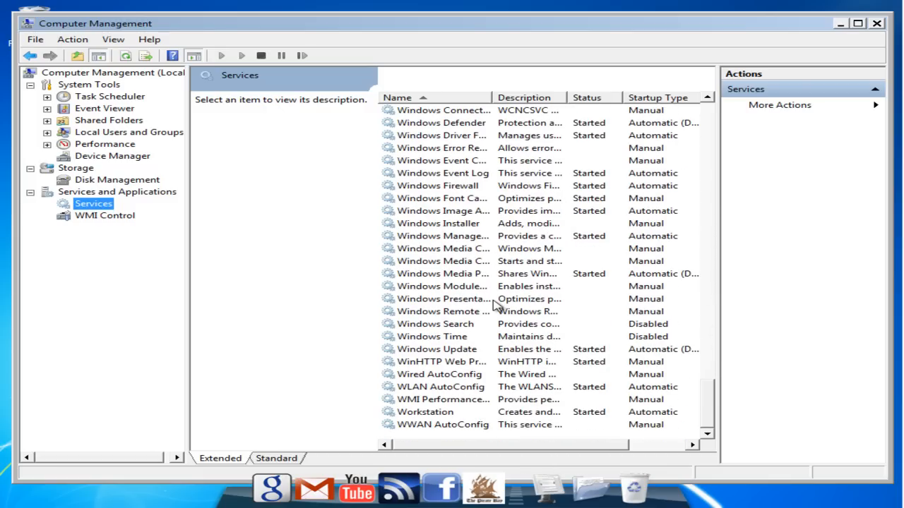
pyautogui.click(435, 324)
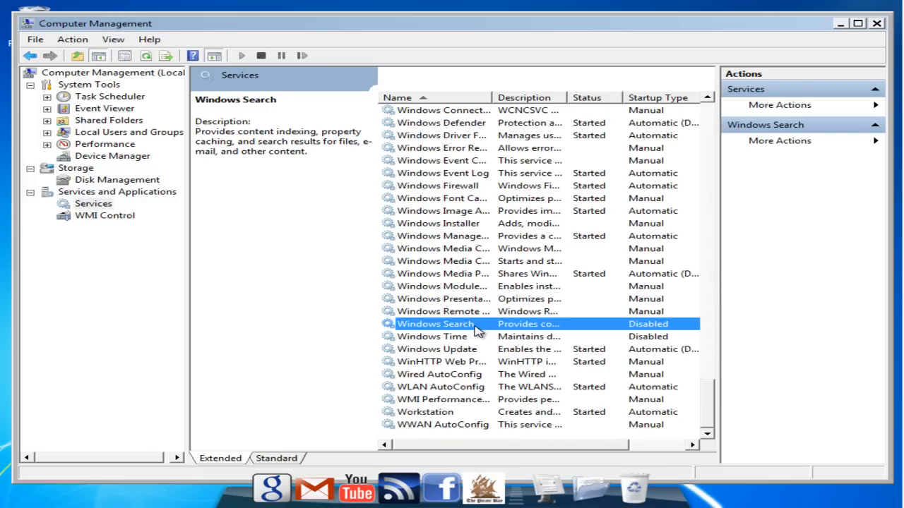
pyautogui.moveTo(268, 148)
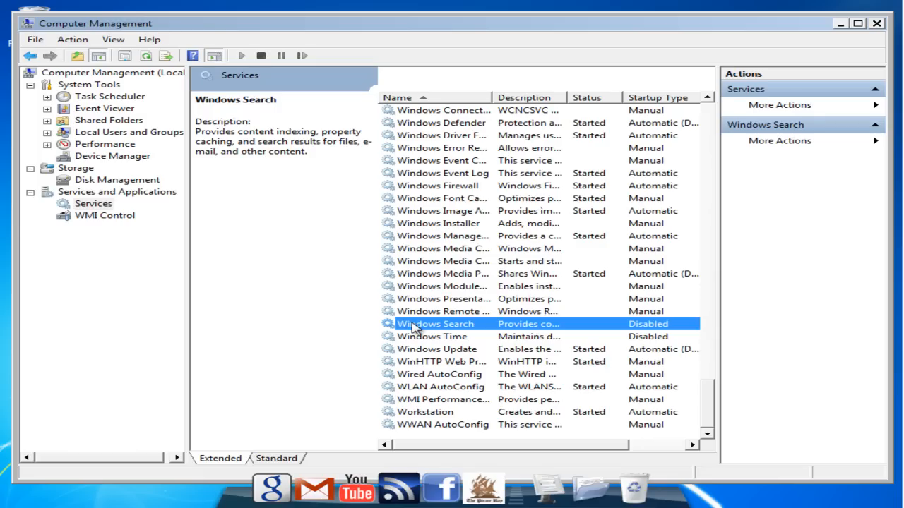
pyautogui.doubleClick(436, 324)
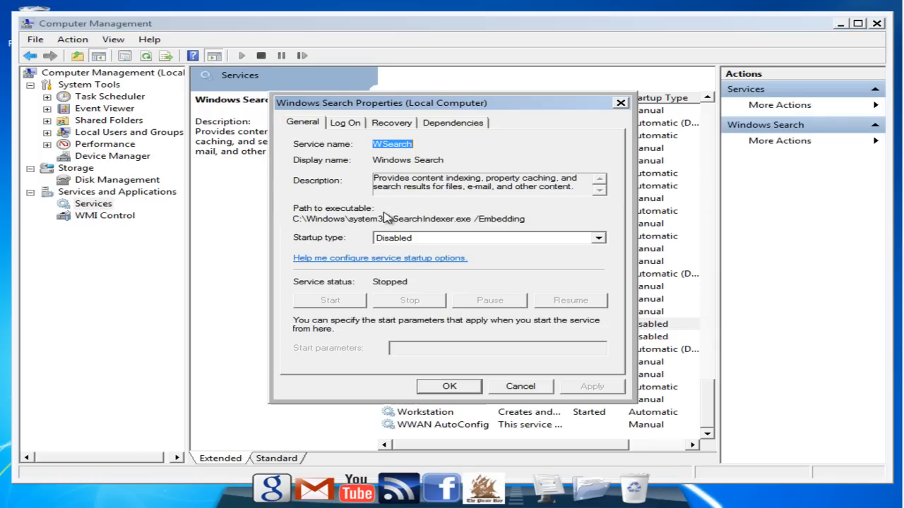
# Set Windows Search startup type to Disabled and confirm with OK
pyautogui.click(597, 238)
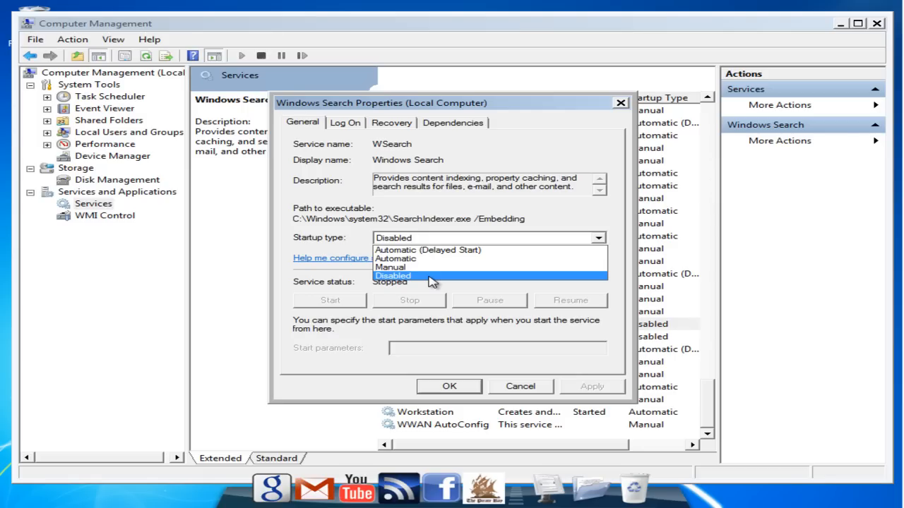
pyautogui.moveTo(390, 267)
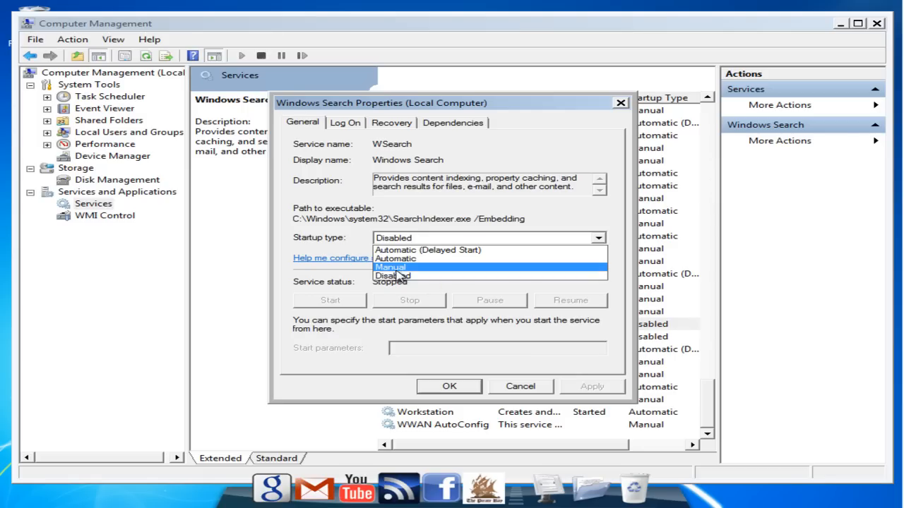
pyautogui.click(393, 275)
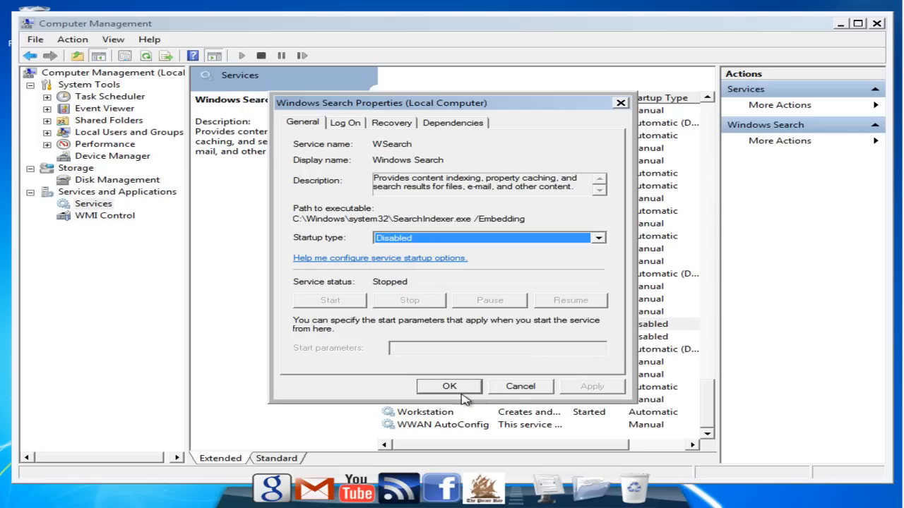
pyautogui.click(449, 387)
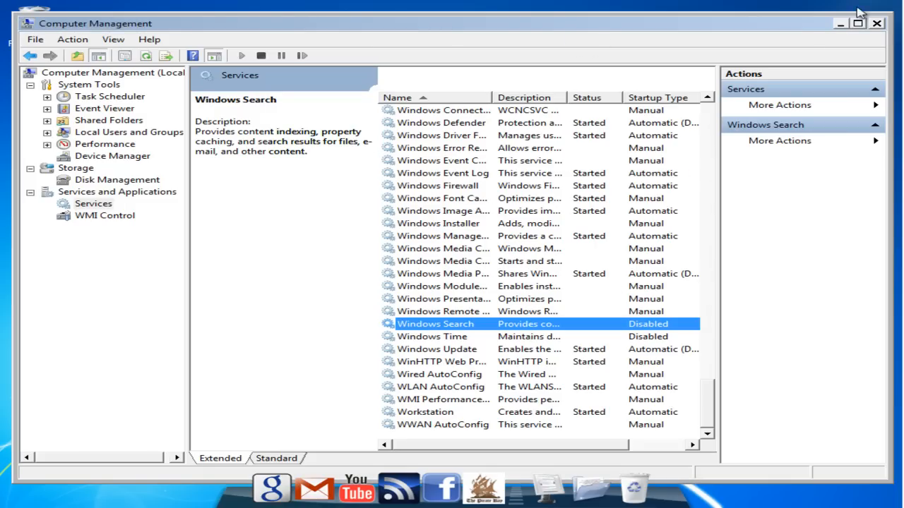
pyautogui.moveTo(883, 28)
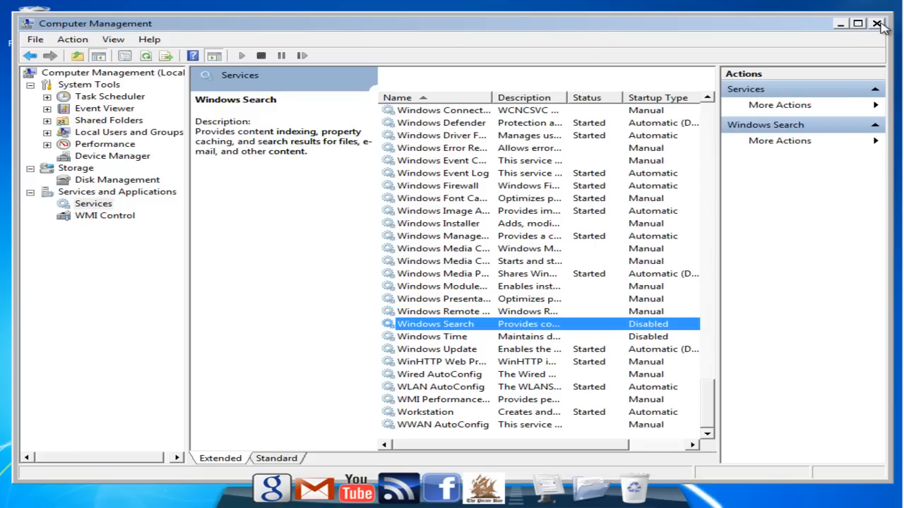
# Close the Computer Management window
pyautogui.click(878, 23)
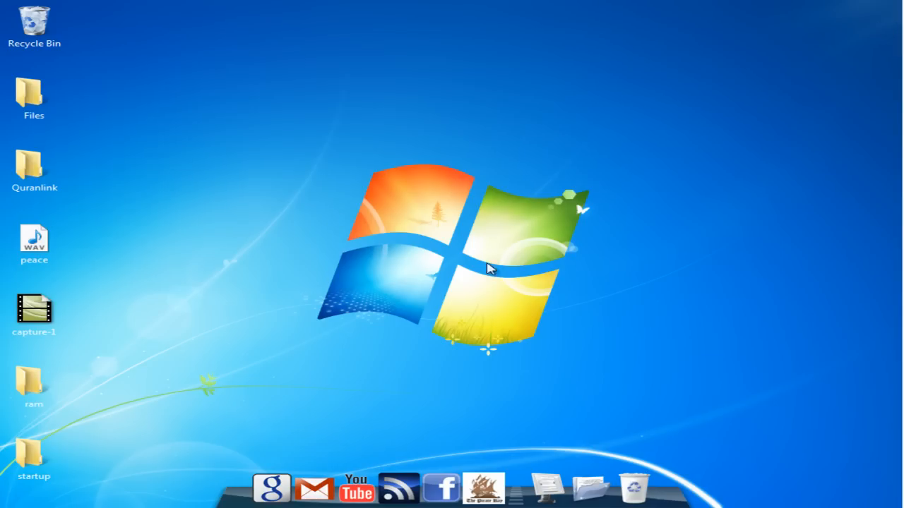
pyautogui.moveTo(62, 7)
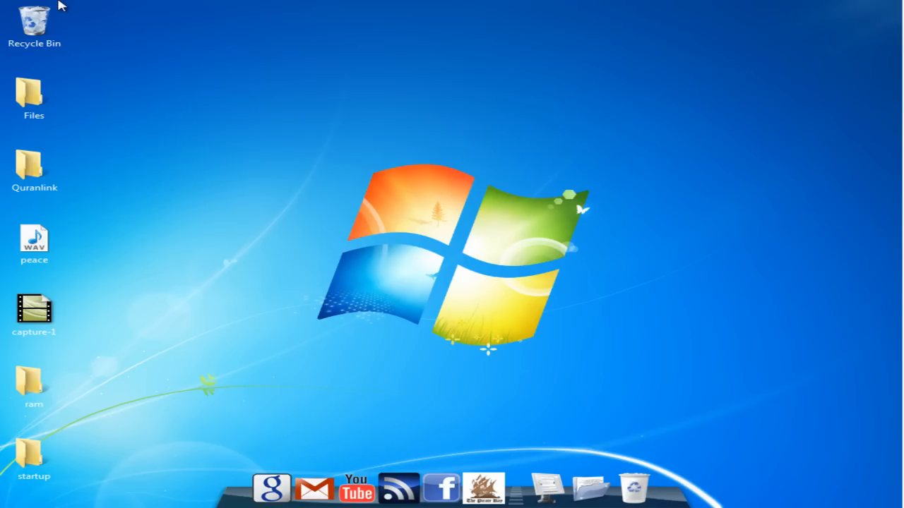
pyautogui.moveTo(7, 14)
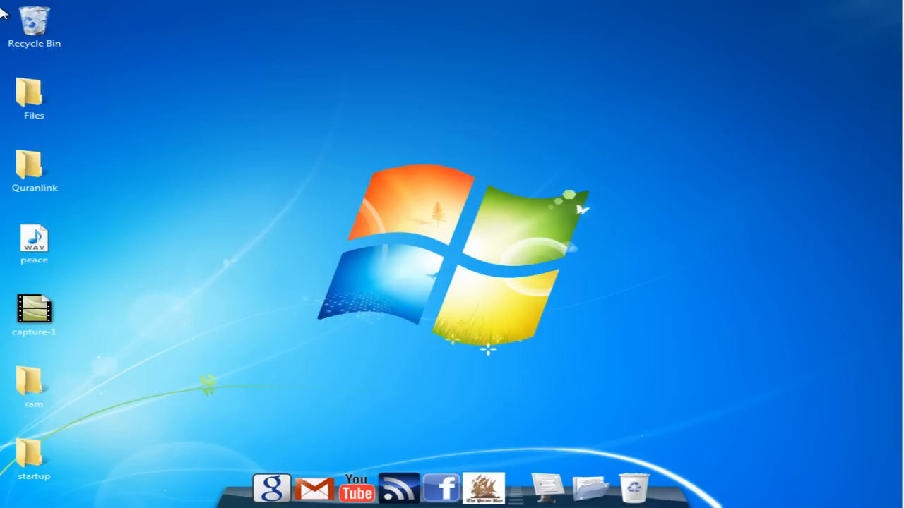
pyautogui.moveTo(39, 5)
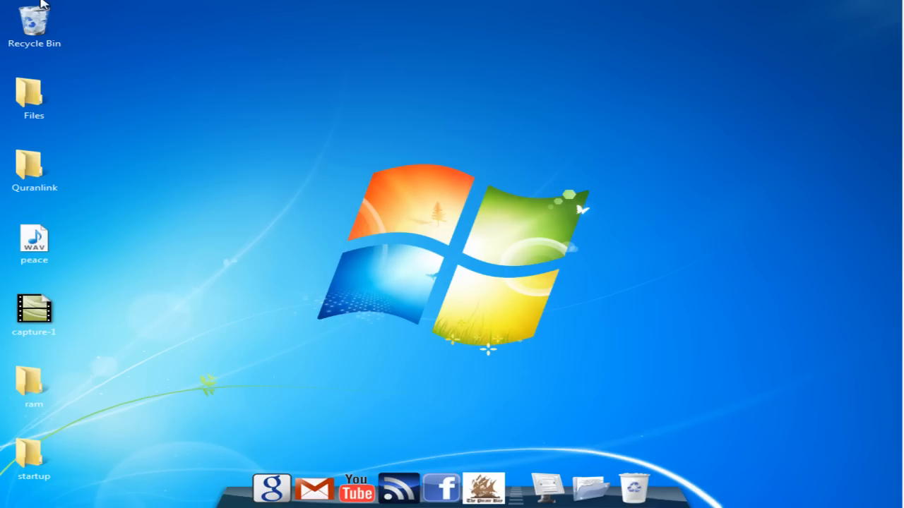
pyautogui.moveTo(7, 30)
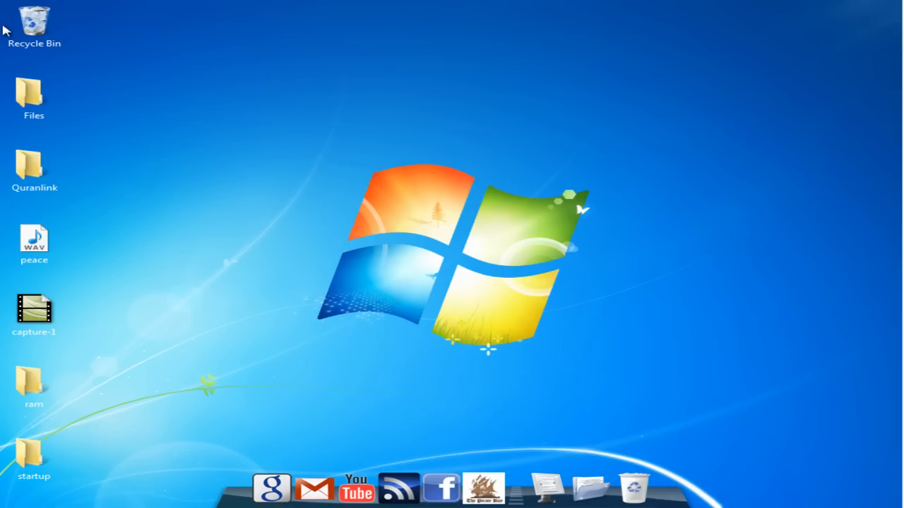